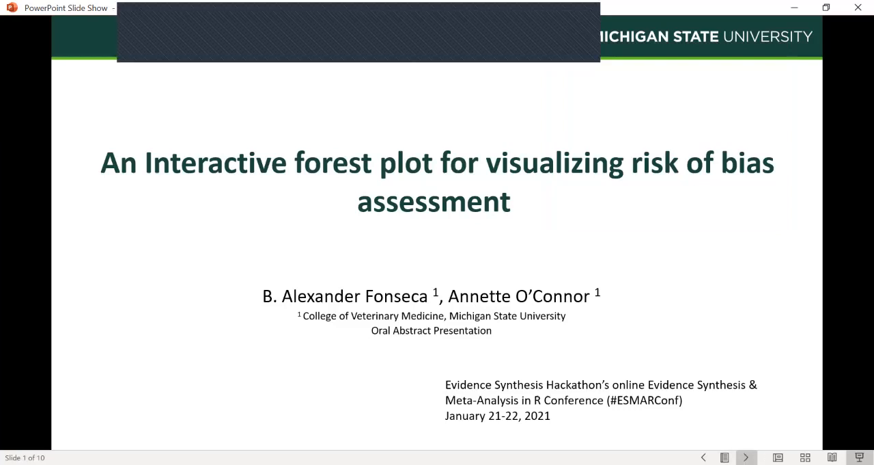
Advance the slideshow from the title slide to the Outline slide (2 of 10).
left_click(746, 457)
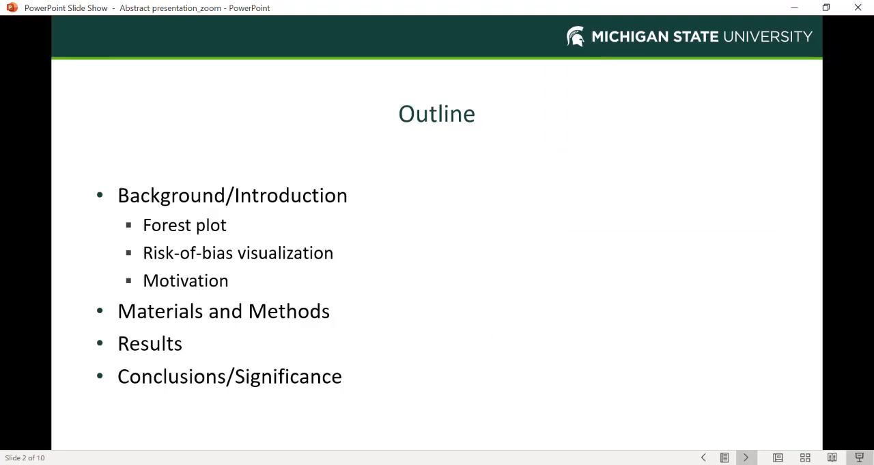
Advance to slide 4, Risk of bias assessment with its traffic-light plot.
left_click(746, 456)
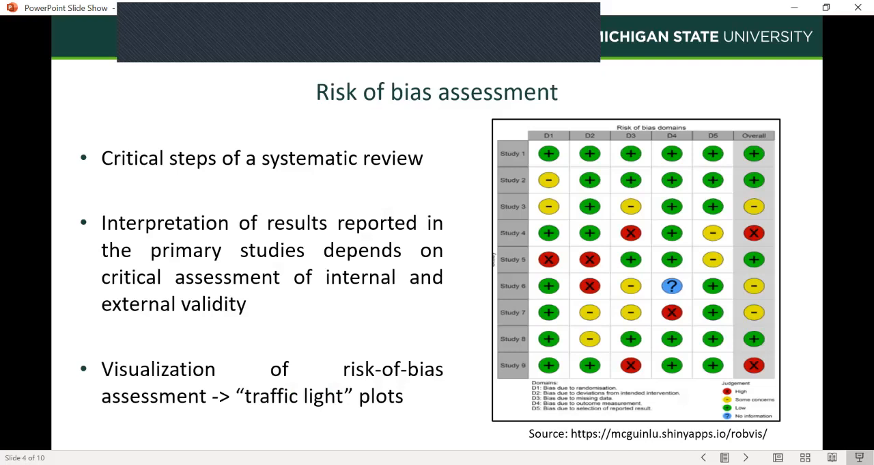
Advance to slide 7 showing the Human Health and Living Near Livestock web app.
left_click(746, 456)
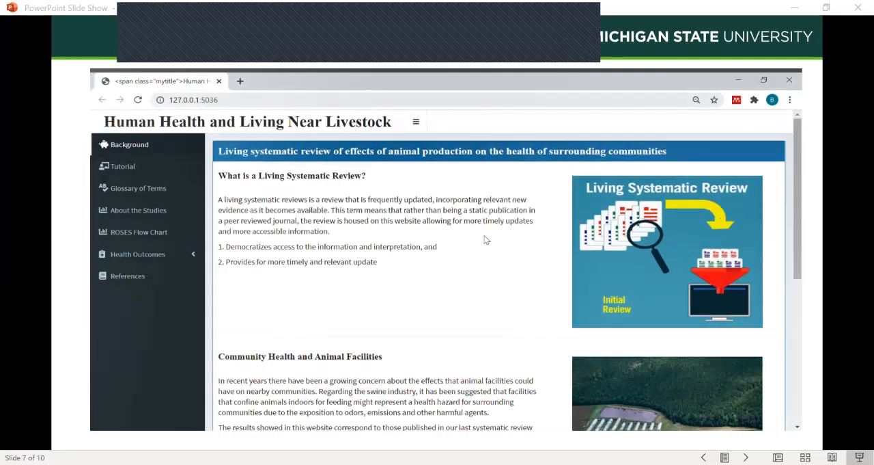
Review the Background page, then expand Health Outcomes to list the Lower Respiratory pages.
scroll("down", 3)
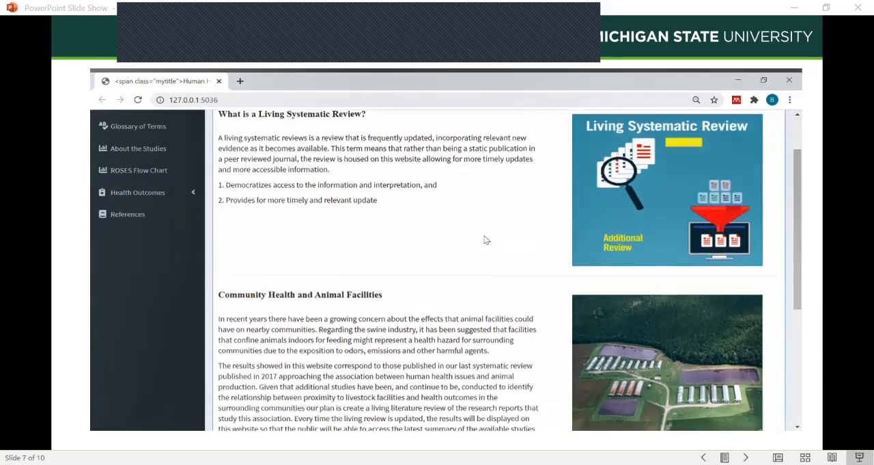
scroll("down", 3)
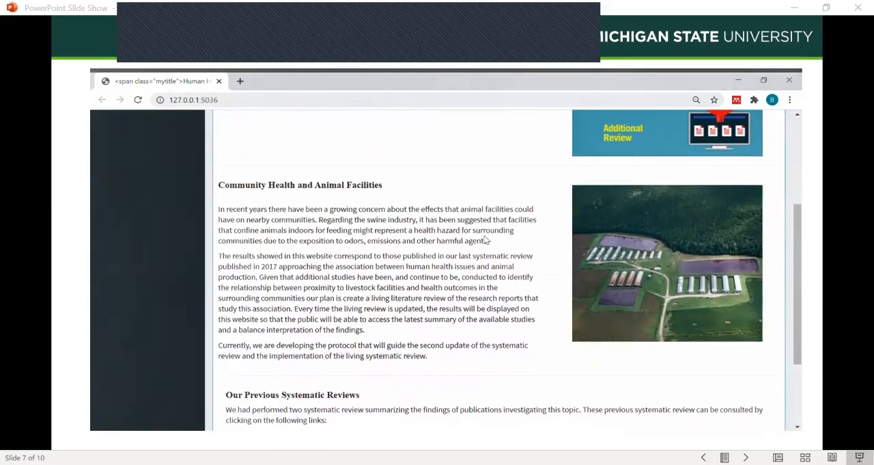
scroll("down", 3)
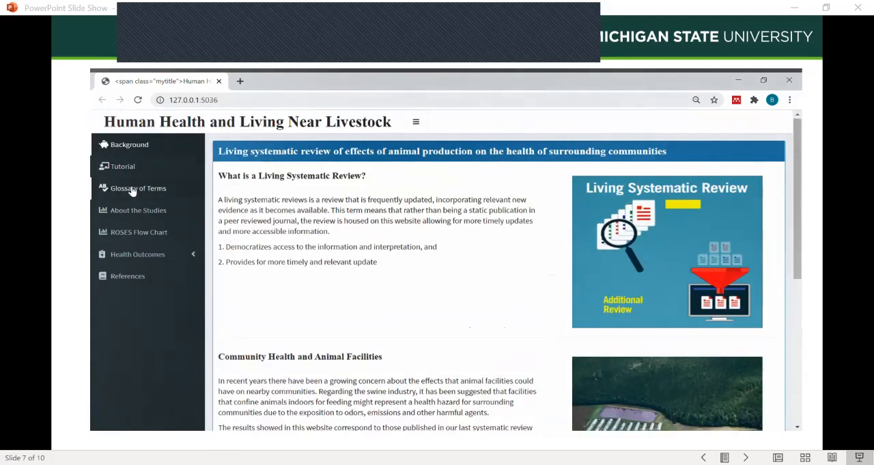
left_click(137, 253)
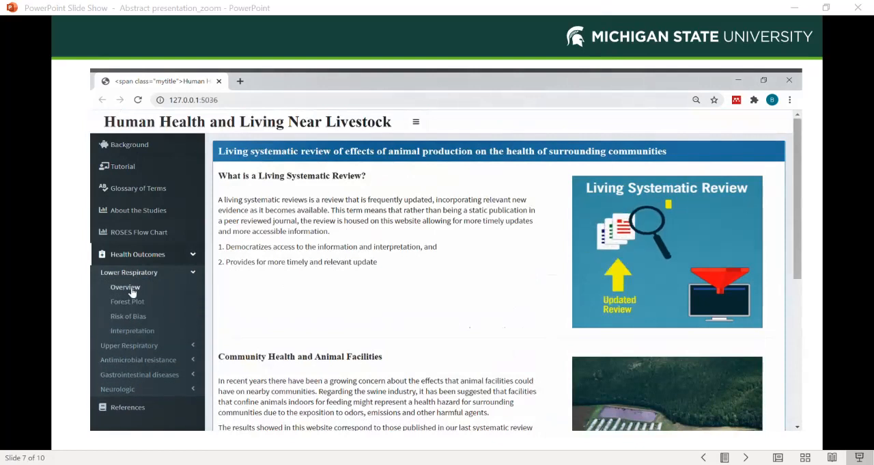
Show the Lower Respiratory Forest Plot page with its effect-size and exposure options.
left_click(127, 300)
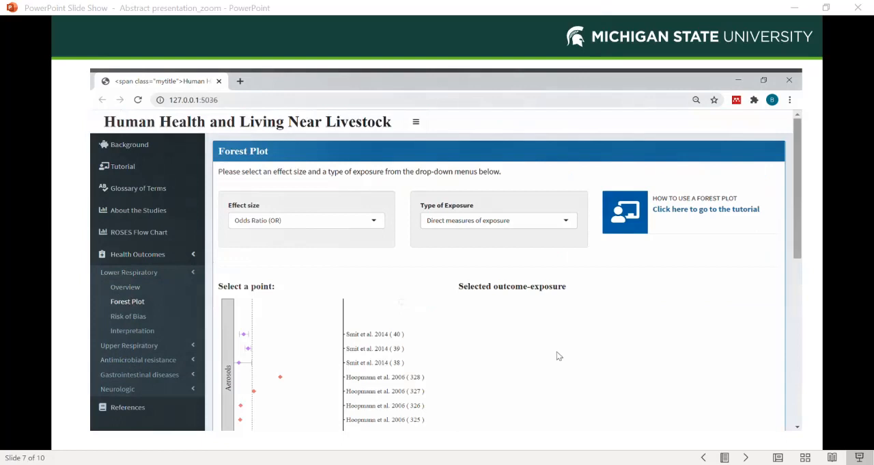
scroll("down", 3)
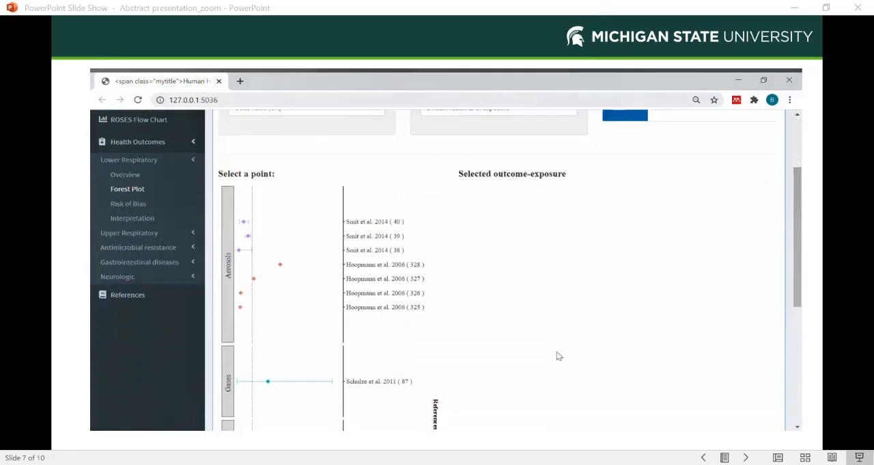
scroll("down", 3)
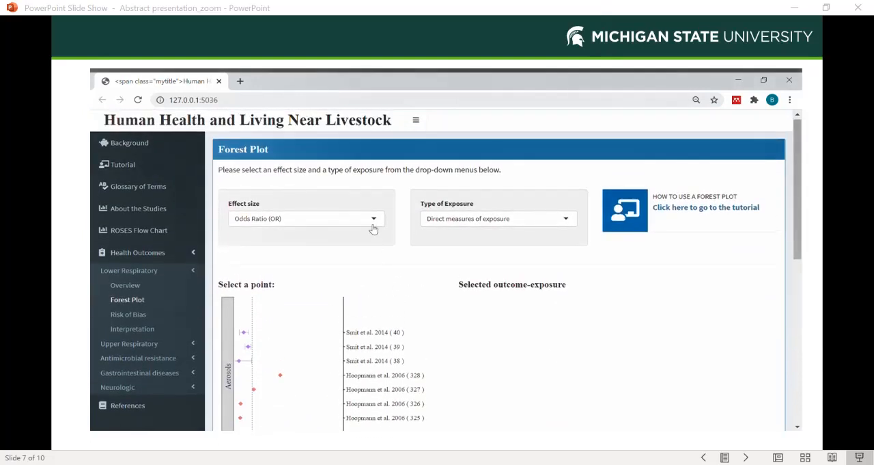
mouse_move(371, 224)
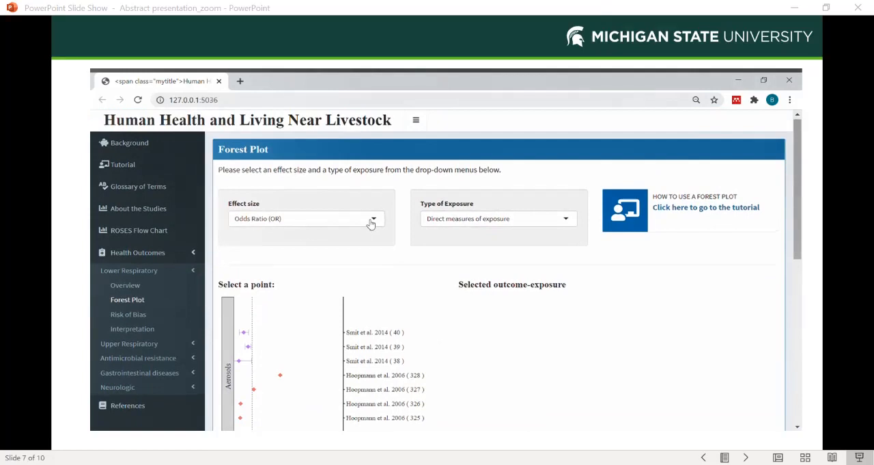
mouse_move(356, 208)
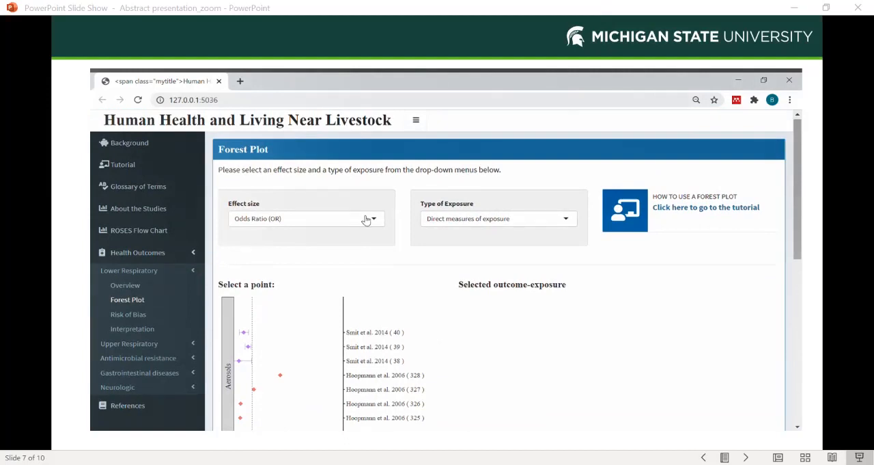
Show the forest plot for Prevalence Ratio (PR) with indirect measures of exposure.
left_click(306, 219)
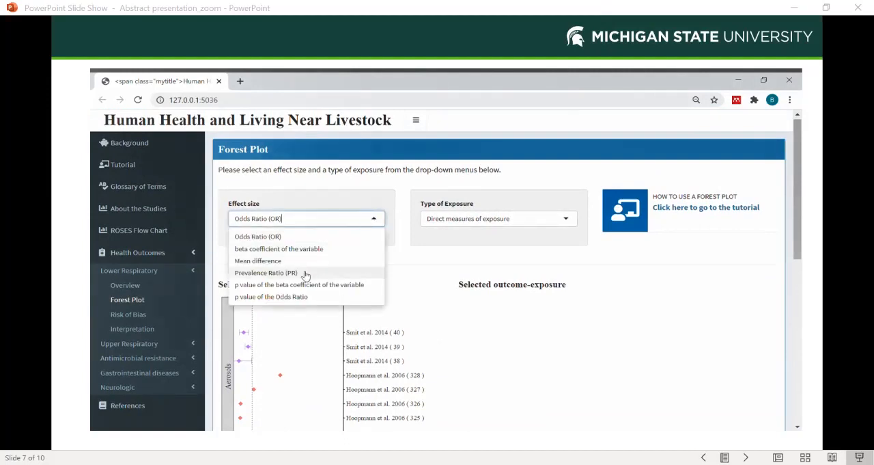
left_click(266, 272)
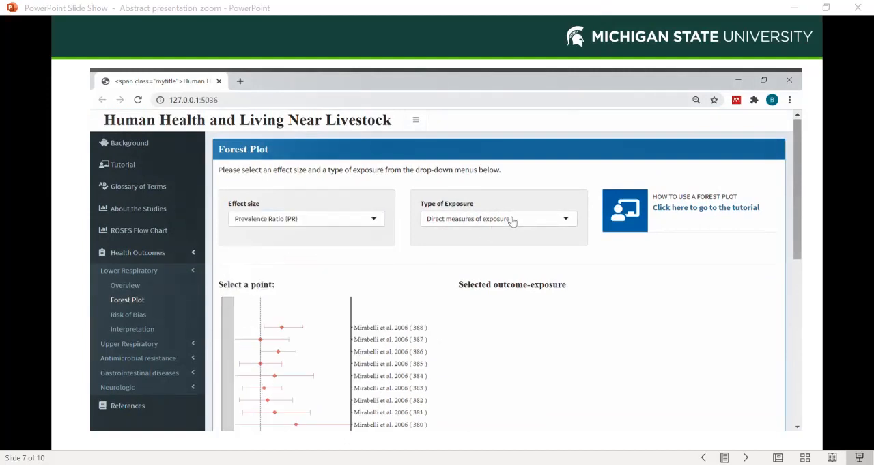
left_click(497, 219)
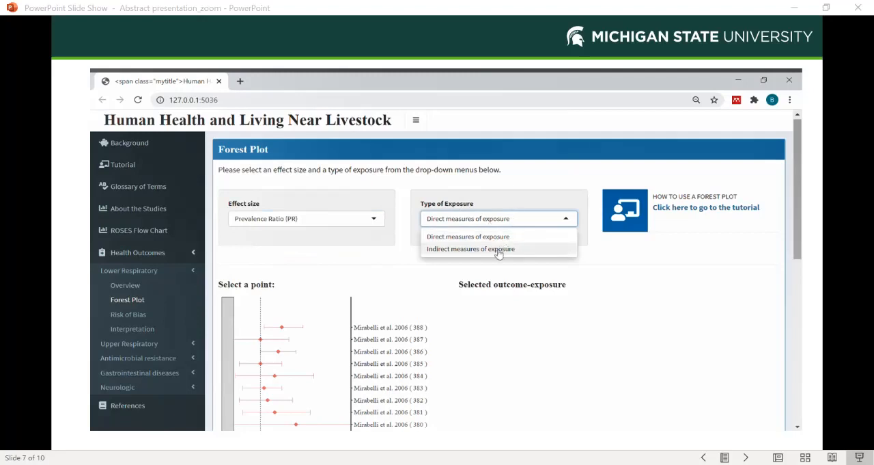
left_click(470, 248)
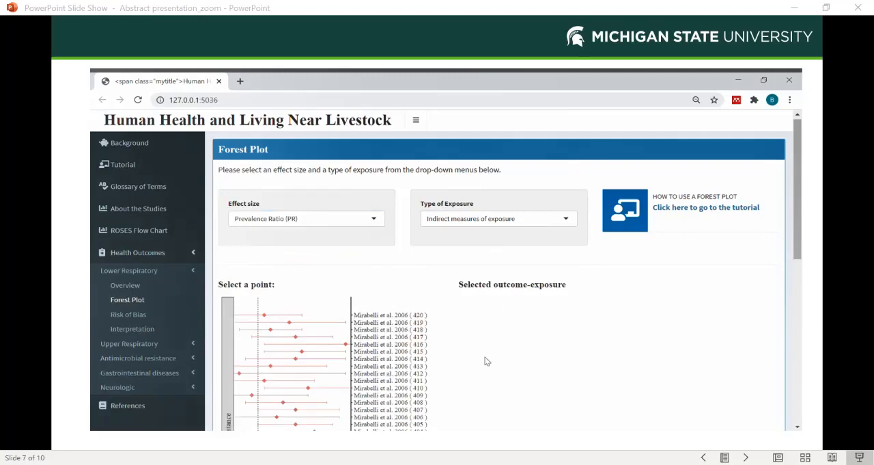
scroll("down", 3)
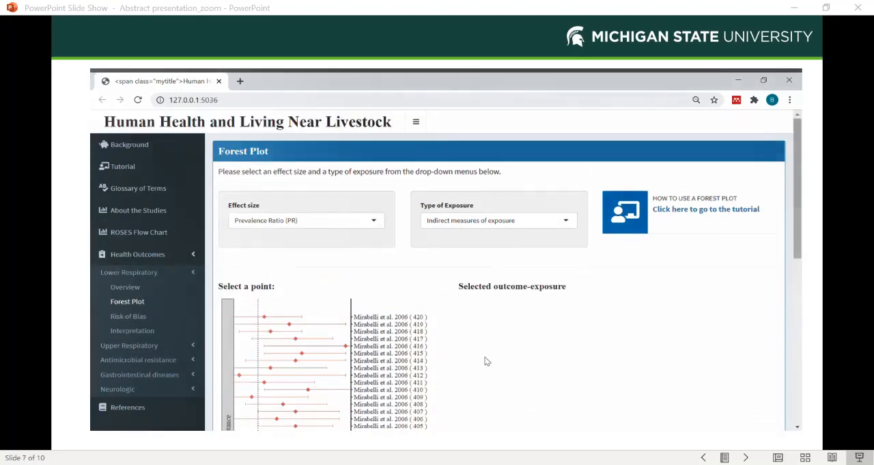
Switch the plot to Odds Ratio (OR) with direct measures of exposure, showing Animals and Goats panels.
left_click(306, 220)
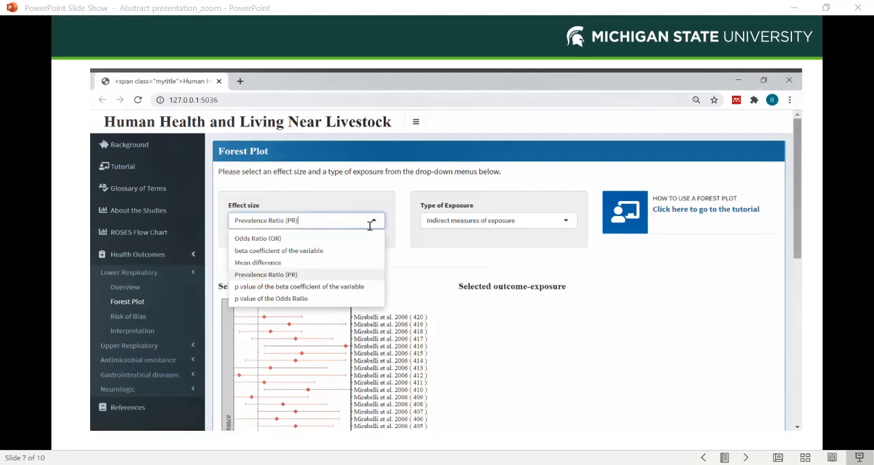
left_click(257, 238)
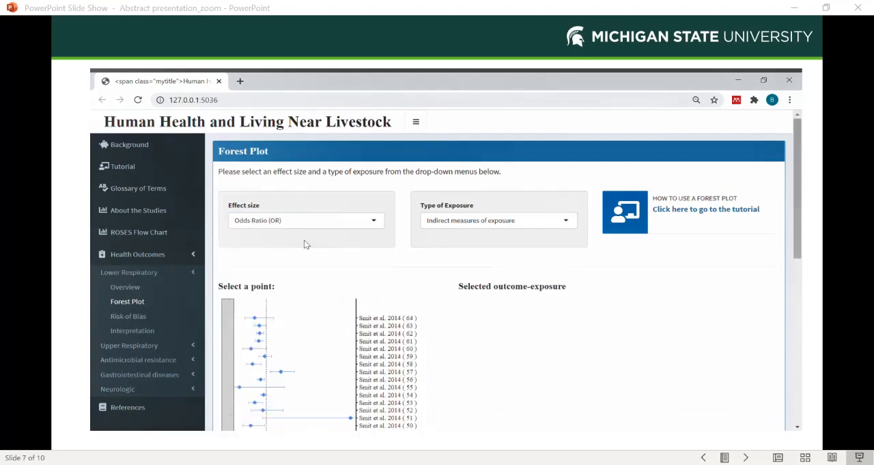
left_click(497, 220)
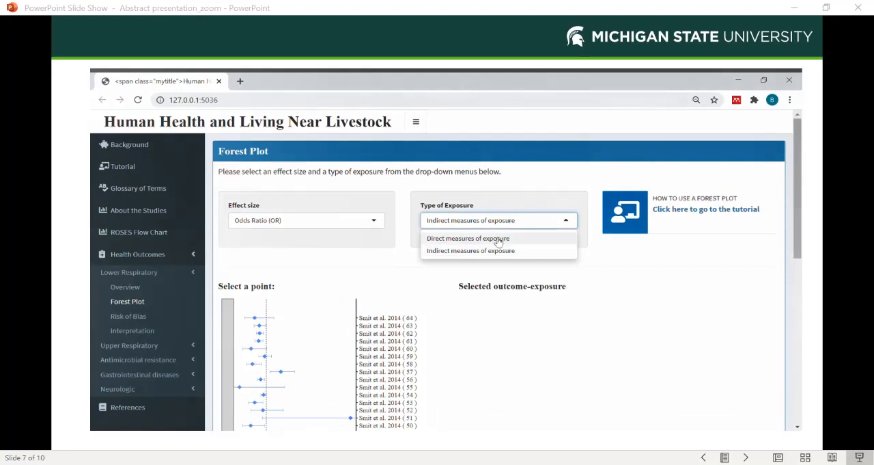
left_click(467, 237)
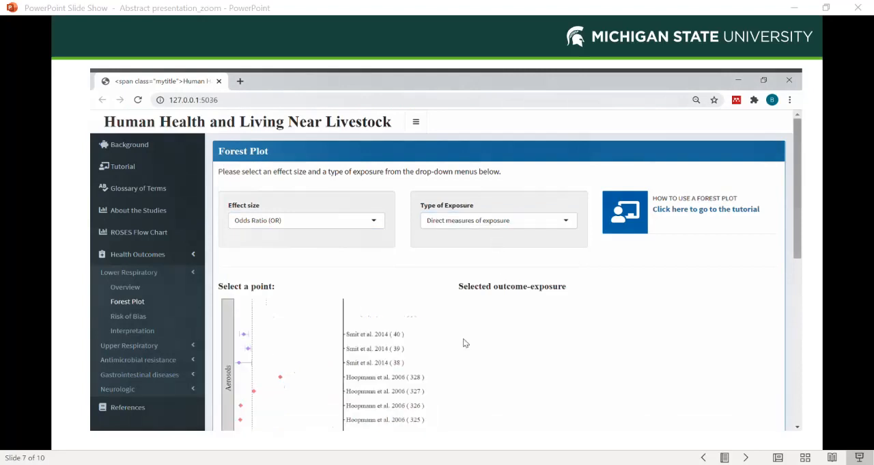
scroll("down", 3)
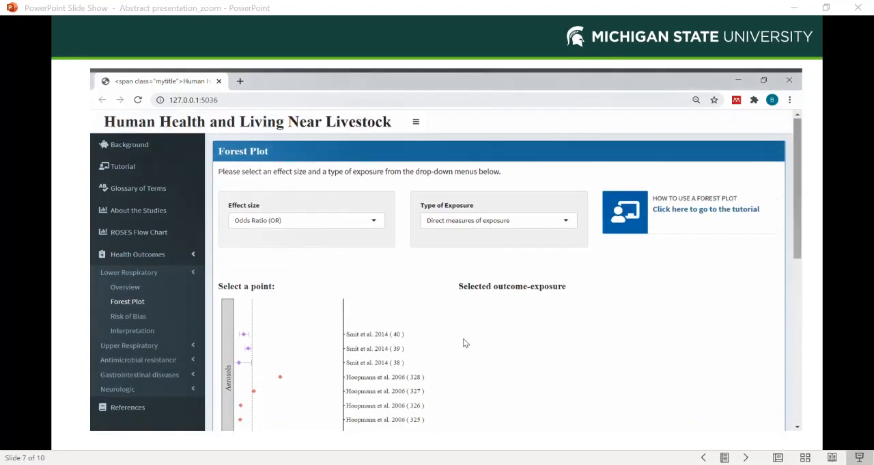
scroll("down", 3)
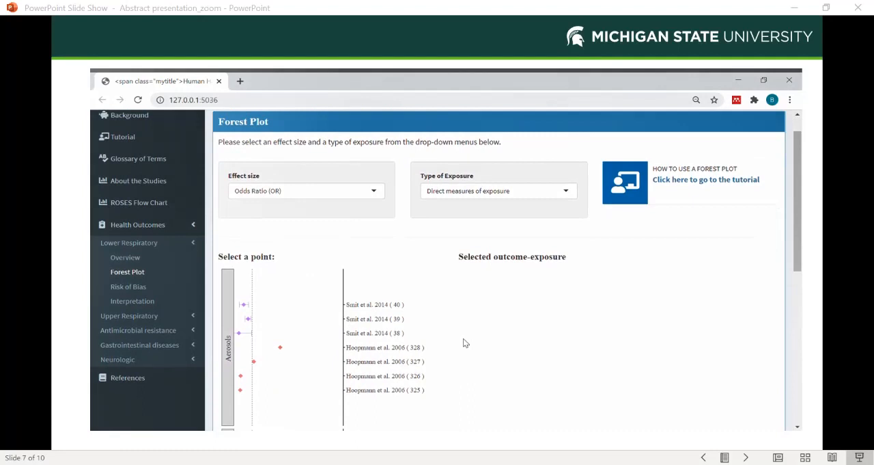
scroll("down", 3)
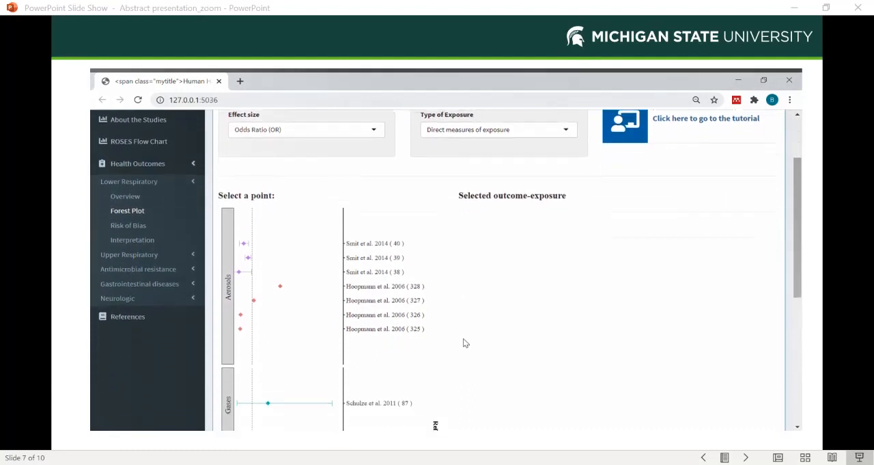
scroll("down", 3)
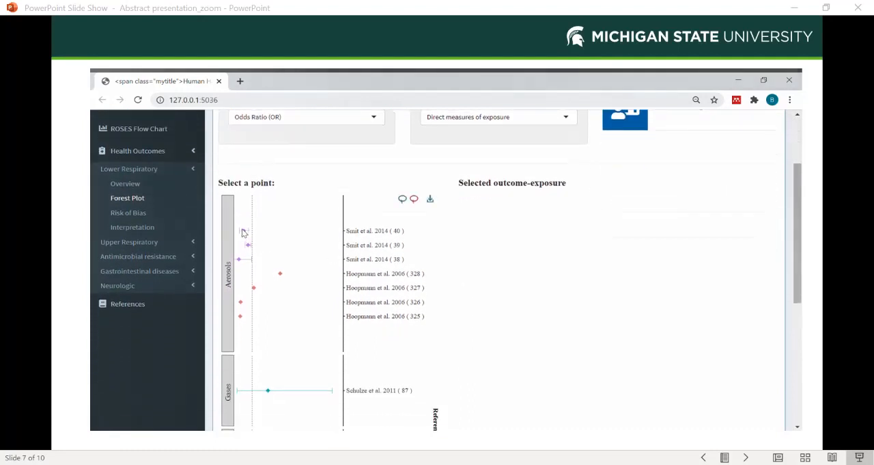
mouse_move(243, 230)
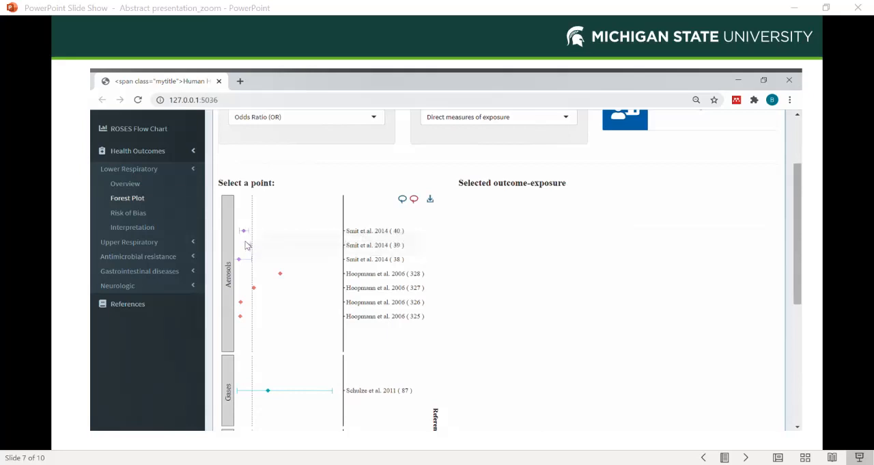
mouse_move(241, 258)
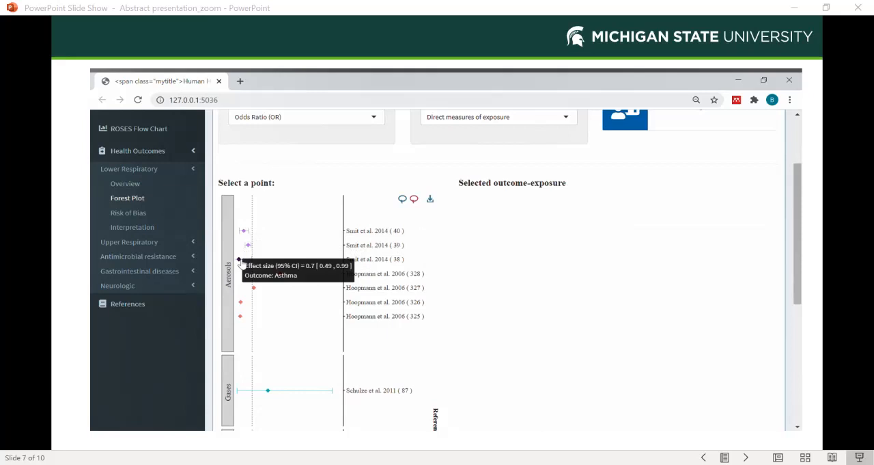
mouse_move(254, 288)
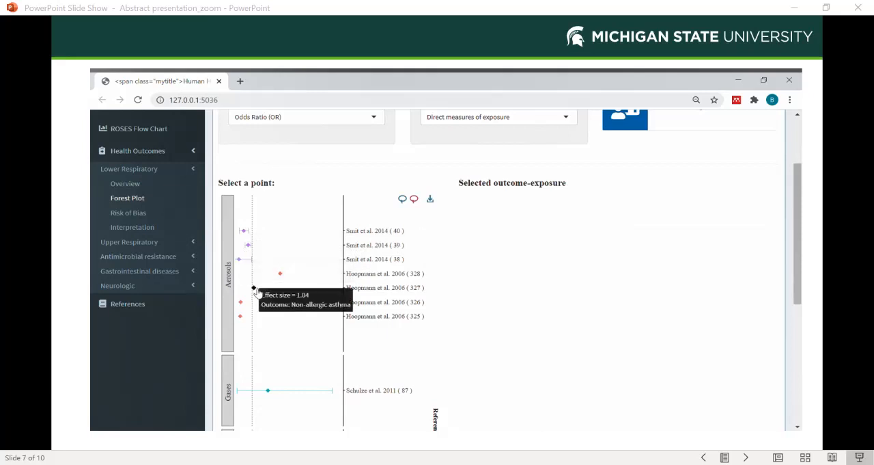
mouse_move(249, 227)
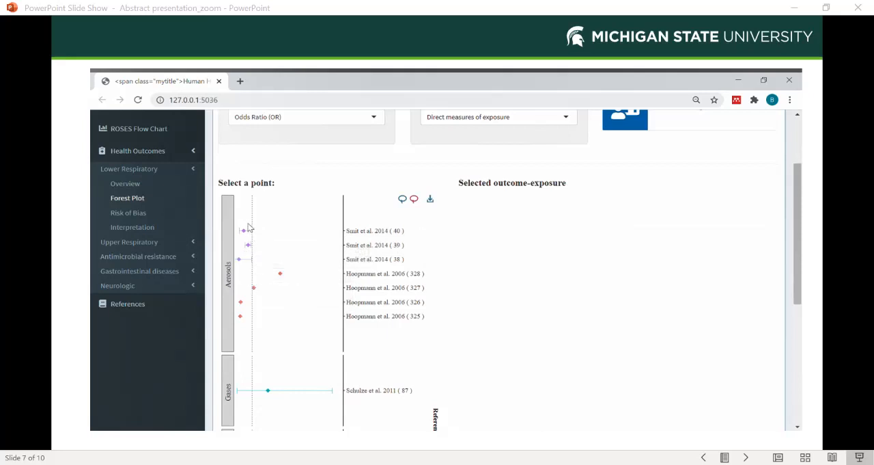
mouse_move(243, 229)
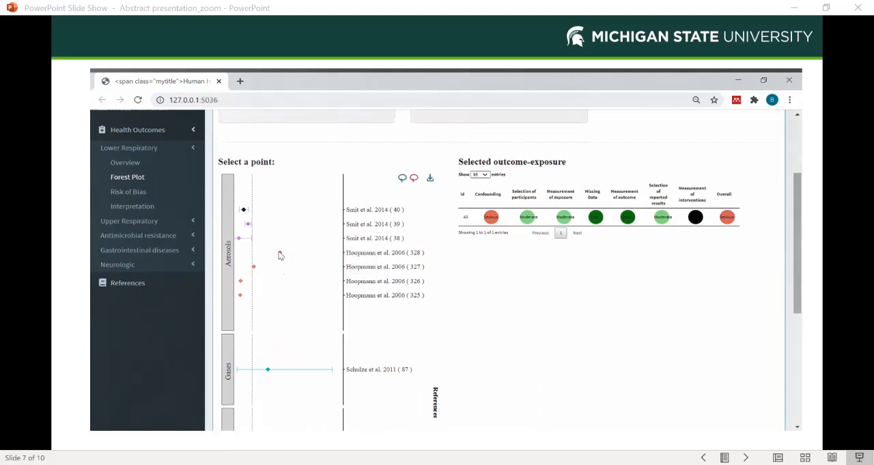
mouse_move(282, 256)
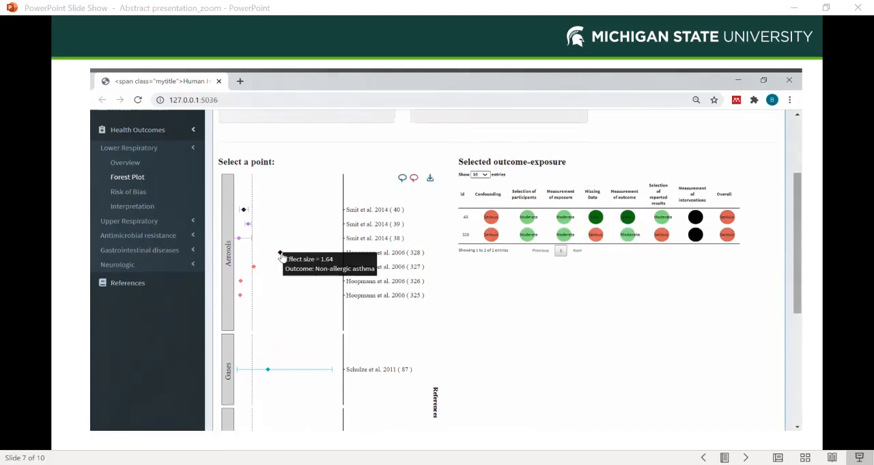
mouse_move(266, 279)
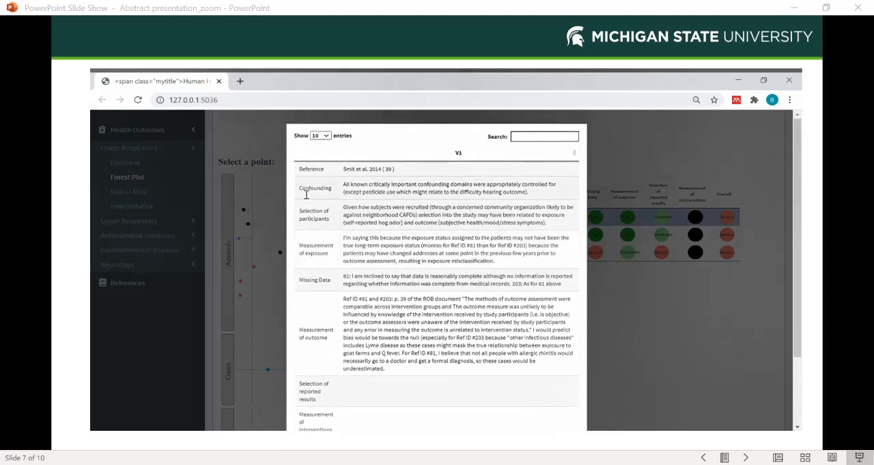
Dismiss the risk-of-bias details pop-up and return to the Background page.
scroll("down", 3)
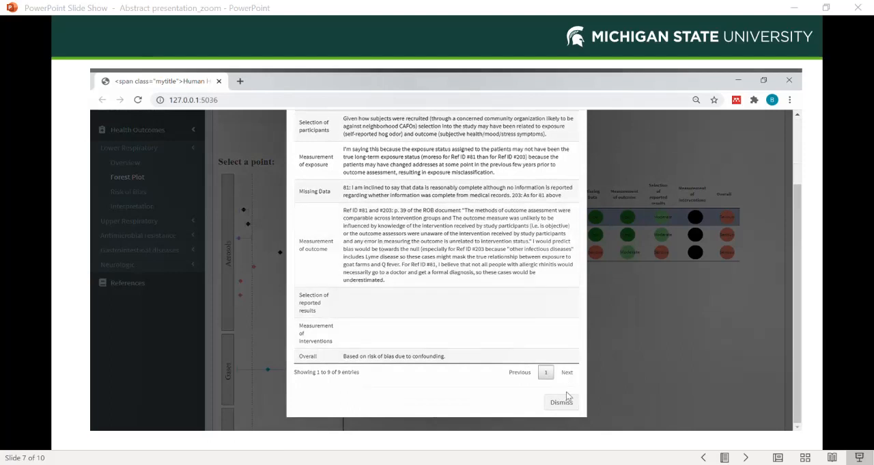
left_click(560, 402)
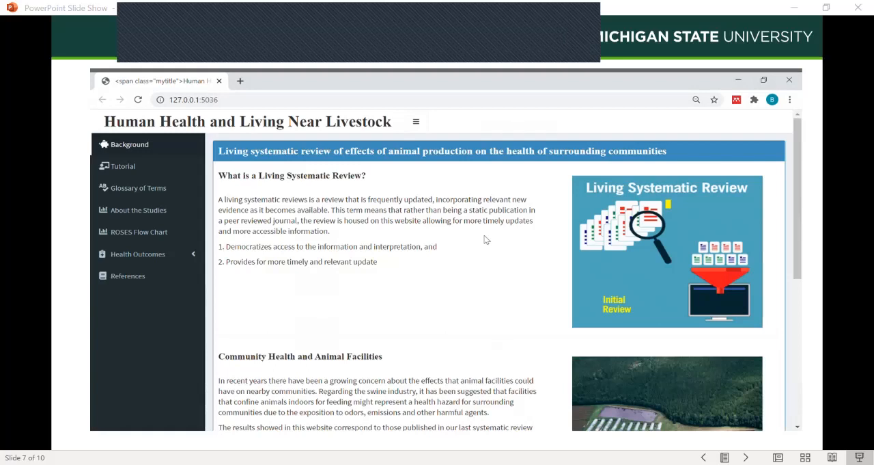
Advance to slide 9, Conclusions/significance listing R package, web app and integration goals.
key("right")
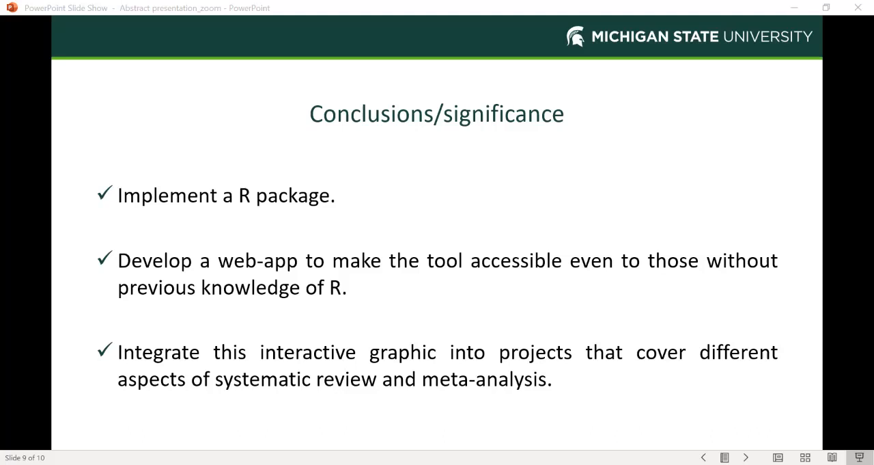
Reach the final Questions? slide crediting the National Pork Board grant, revisiting conclusions once.
left_click(746, 456)
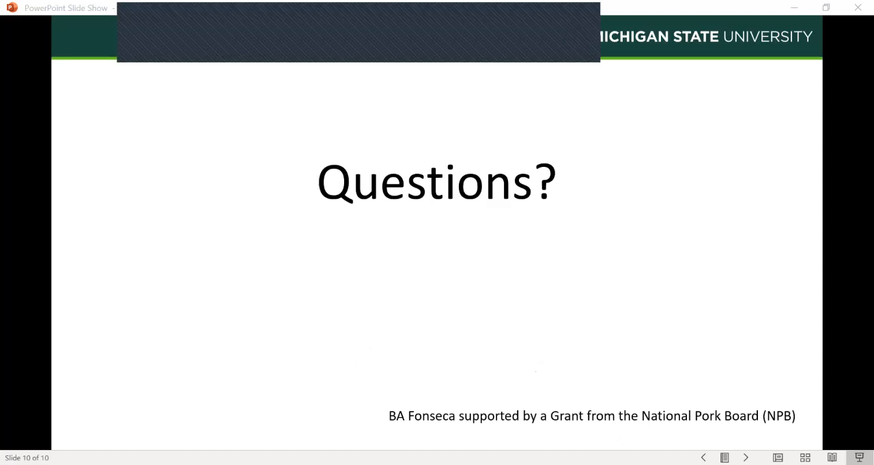
left_click(703, 456)
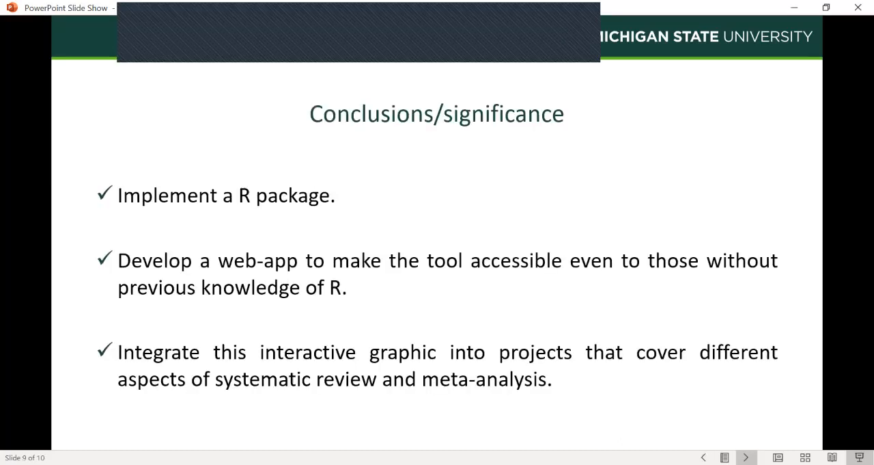
left_click(746, 457)
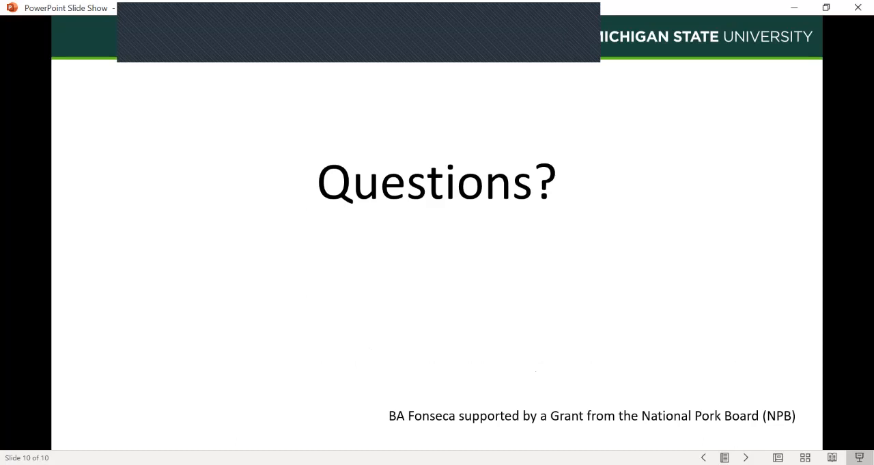